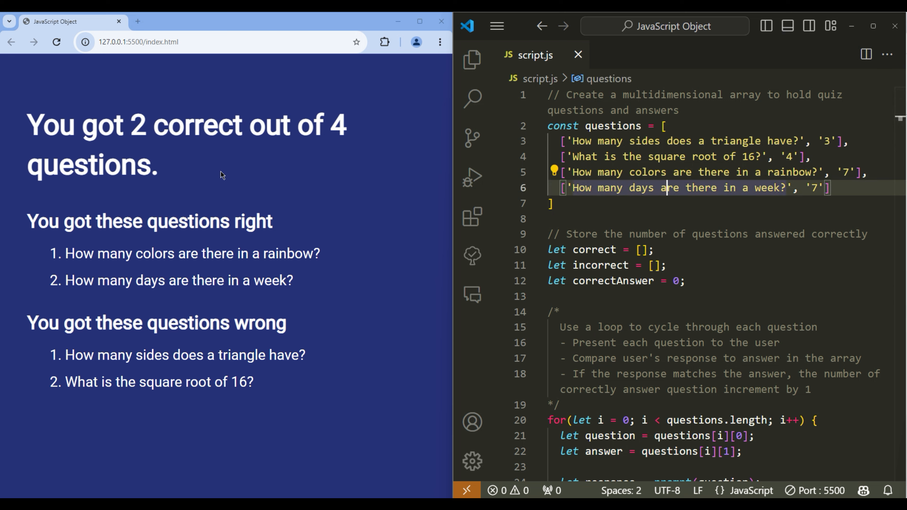
# Swap the square brackets around each question-answer pair for curly braces.
pyautogui.click(670, 204)
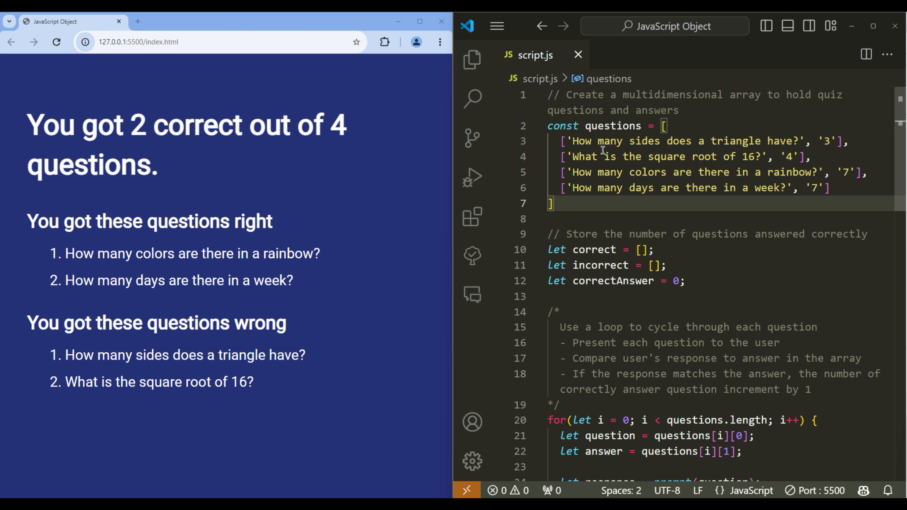
pyautogui.moveTo(639, 157)
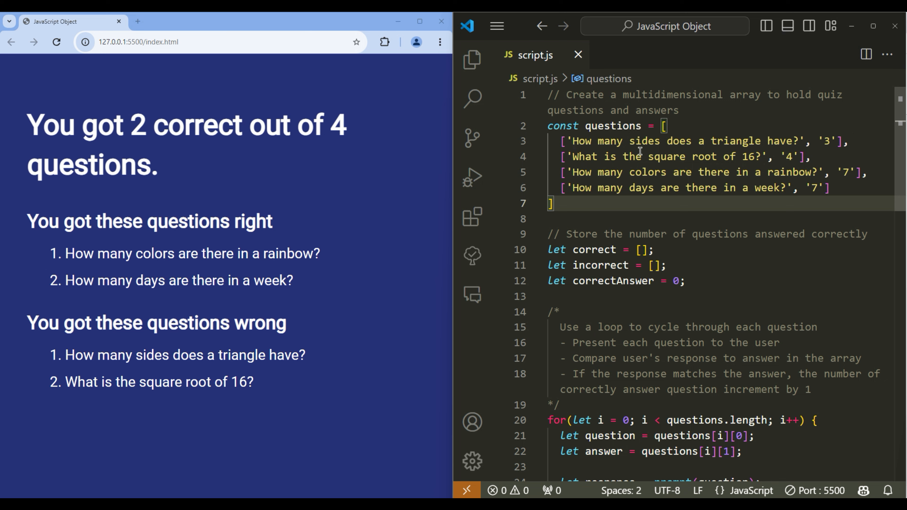
pyautogui.moveTo(691, 215)
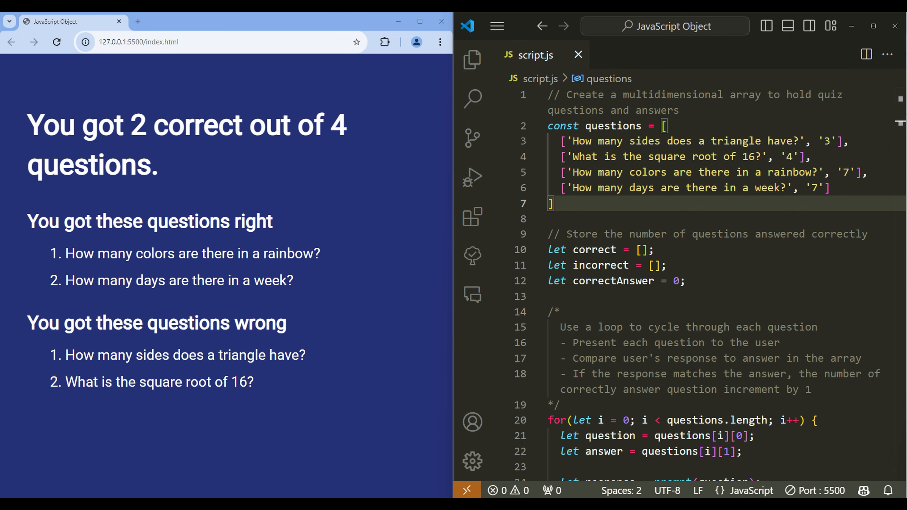
pyautogui.click(608, 172)
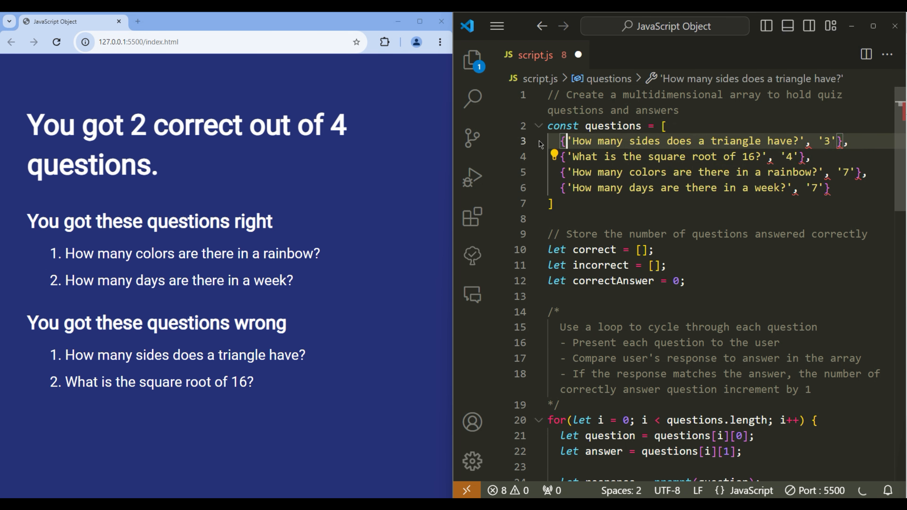
# Give the first two entries question and answer keys with closing braces on their own lines.
pyautogui.write('question:')
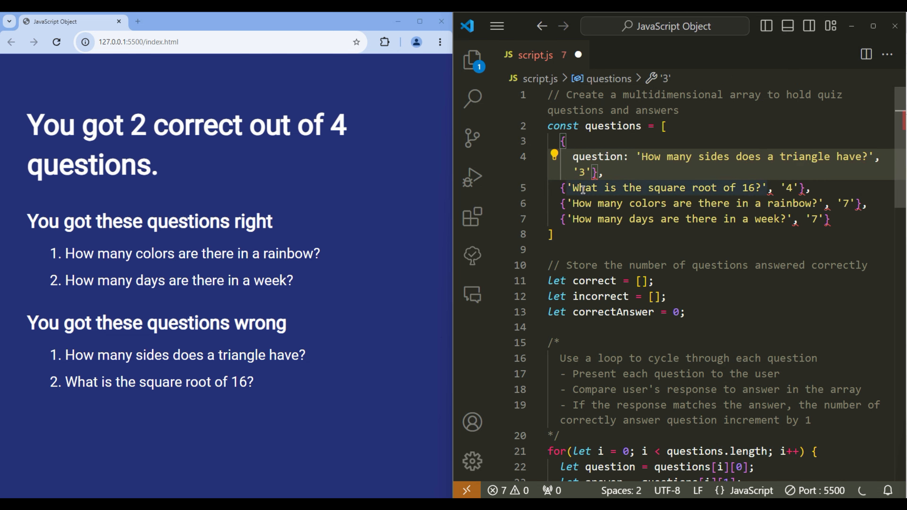
pyautogui.write('answer:')
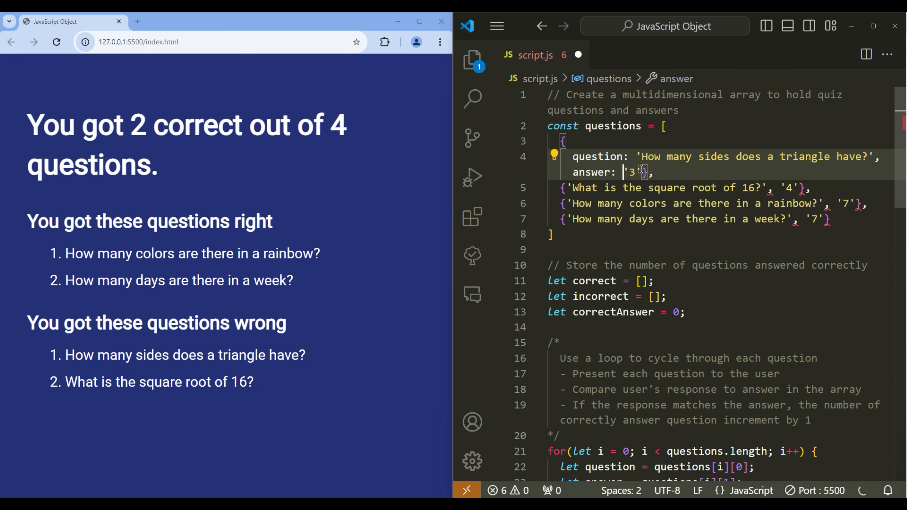
pyautogui.press('Enter')
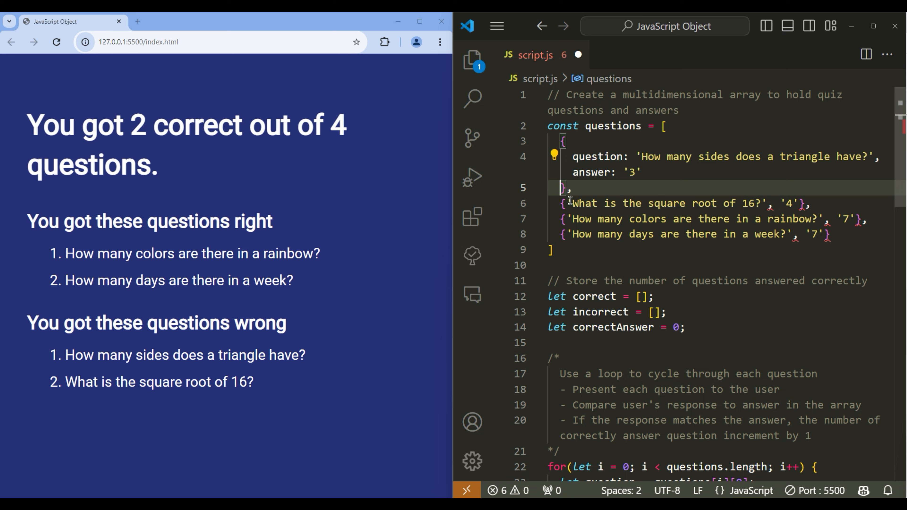
pyautogui.write('question:')
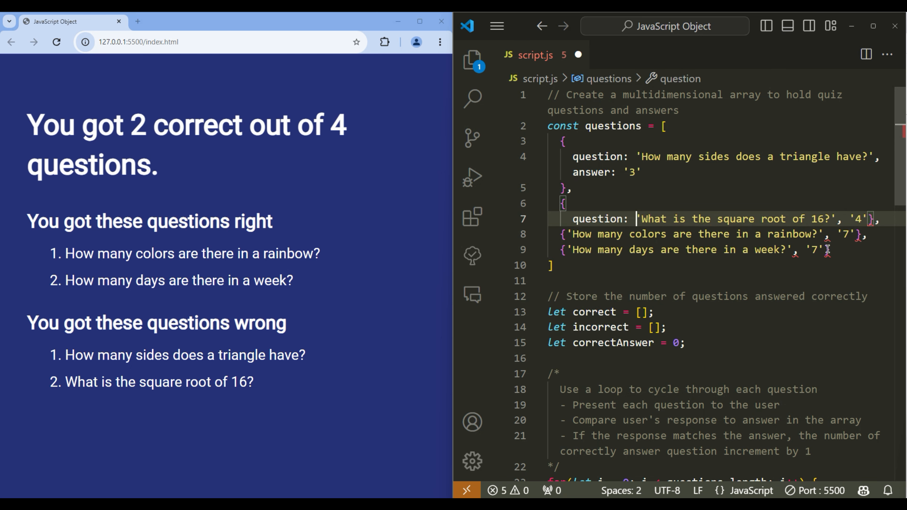
pyautogui.write("answer: '4'},")
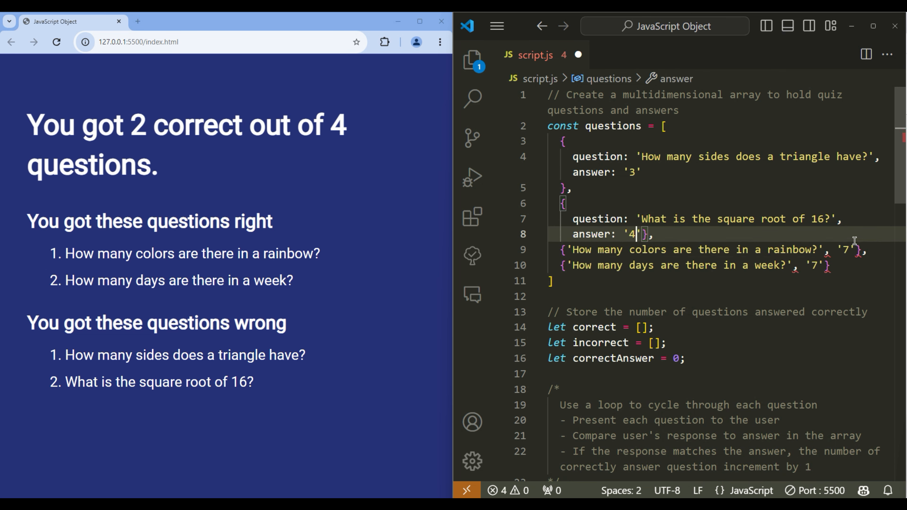
pyautogui.write('answer:')
pyautogui.press('Enter')
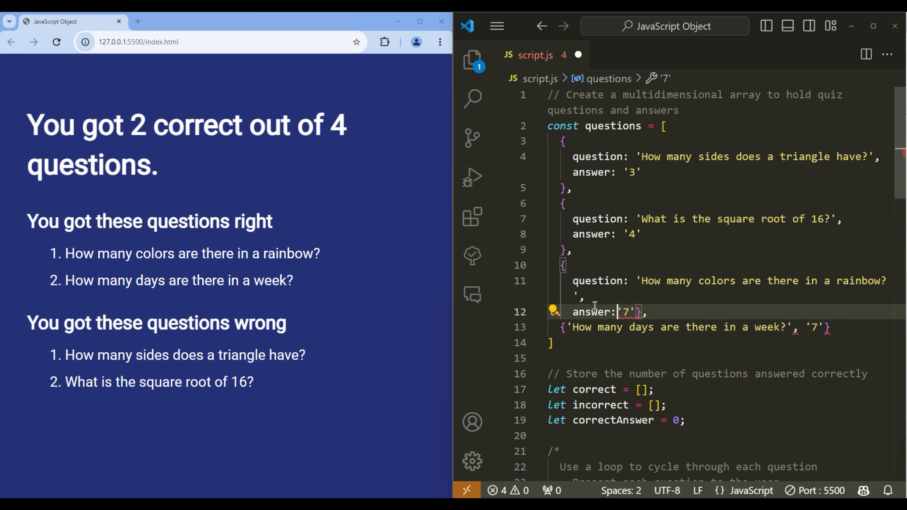
# Give the last two entries question and answer keys and confirm the braces balance.
pyautogui.press('Enter')
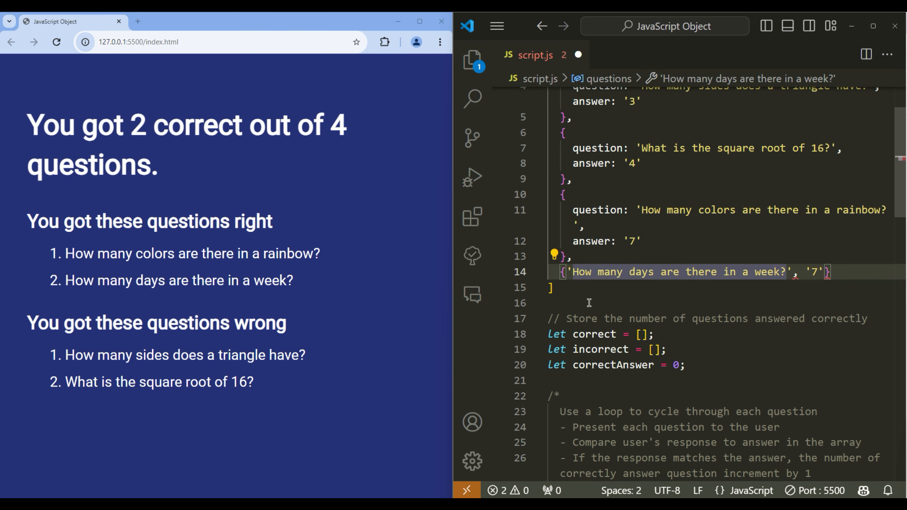
pyautogui.write('question:')
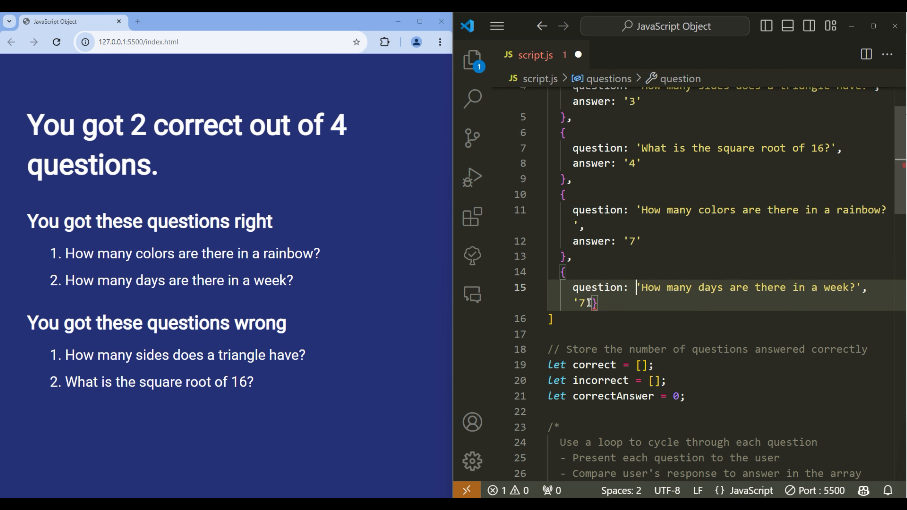
pyautogui.write('ans')
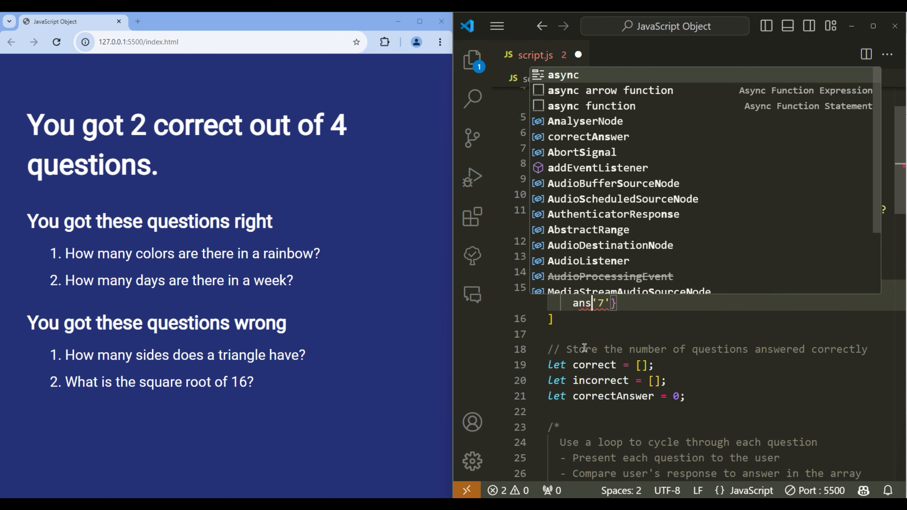
pyautogui.press('Escape')
pyautogui.write('wer: ')
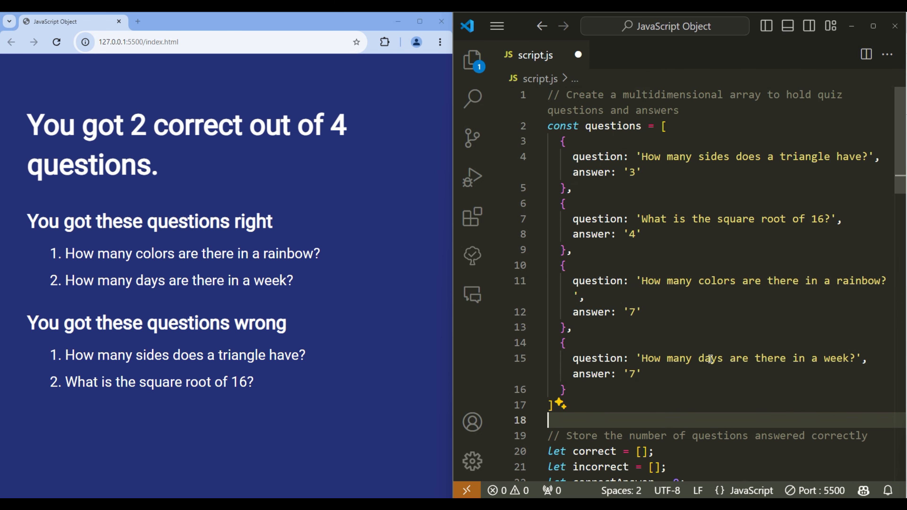
pyautogui.click(561, 342)
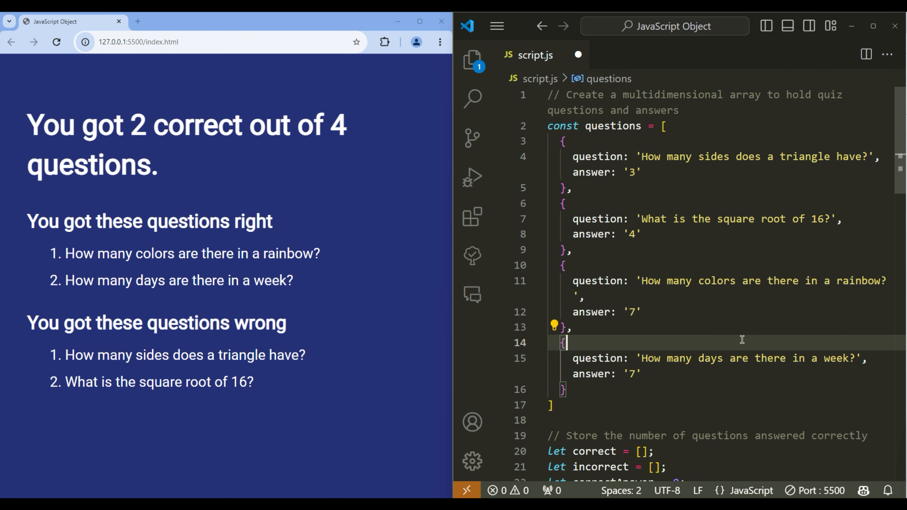
# Save script.js and move down to the for loop; the preview lists four undefined questions.
pyautogui.press('ctrl+s')
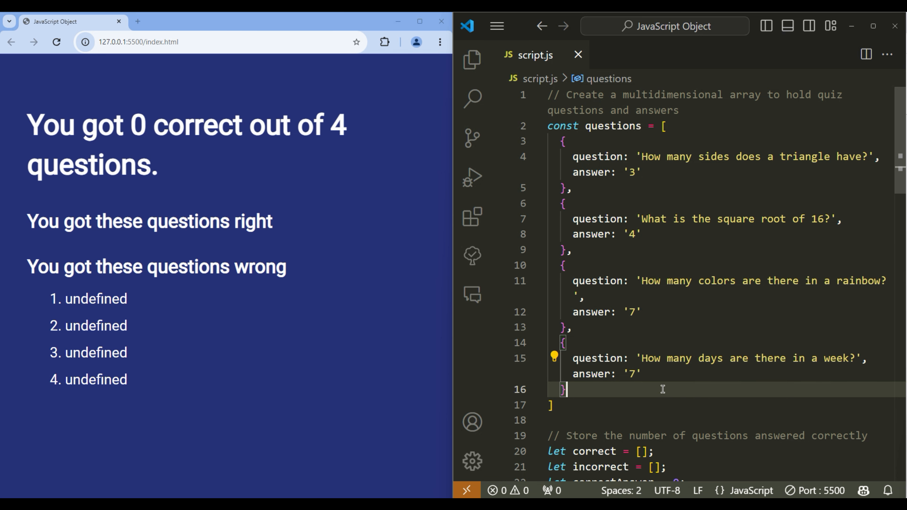
pyautogui.scroll(-3)
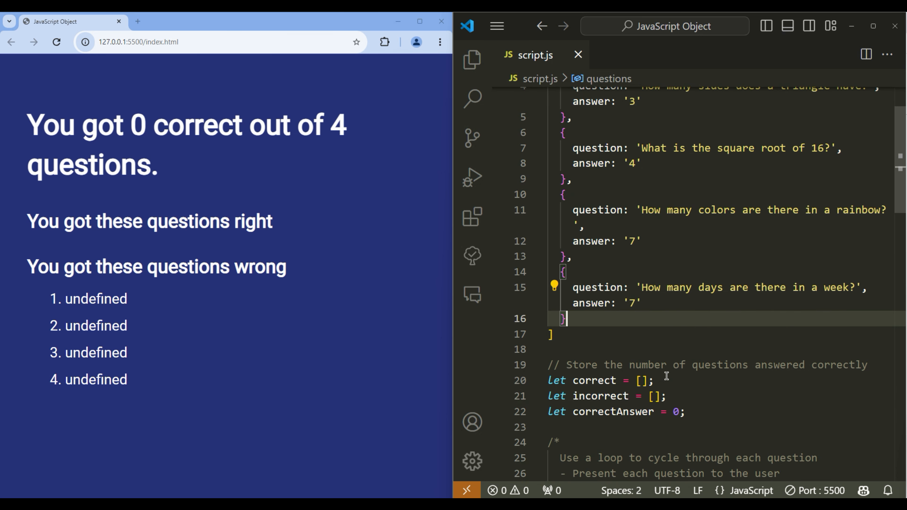
pyautogui.scroll(-3)
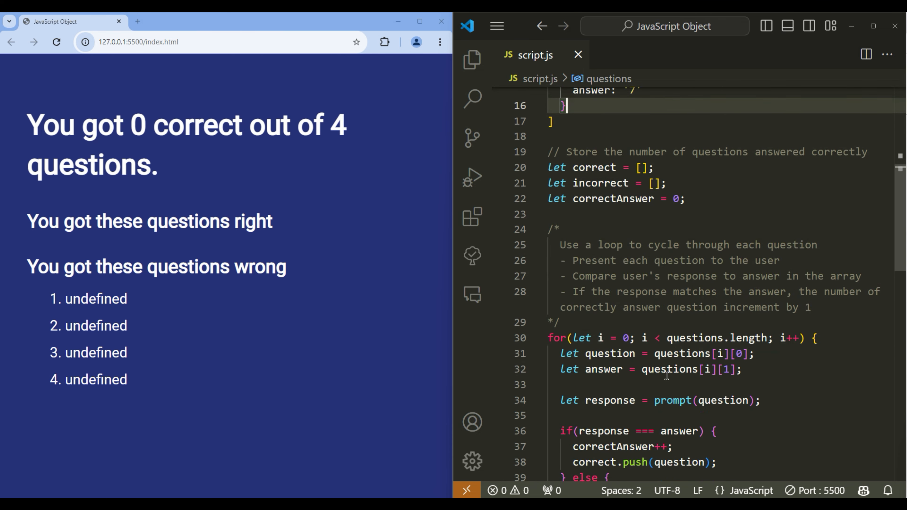
# Read each entry's question and answer with .question and .answer instead of [0] and [1].
pyautogui.scroll(-3)
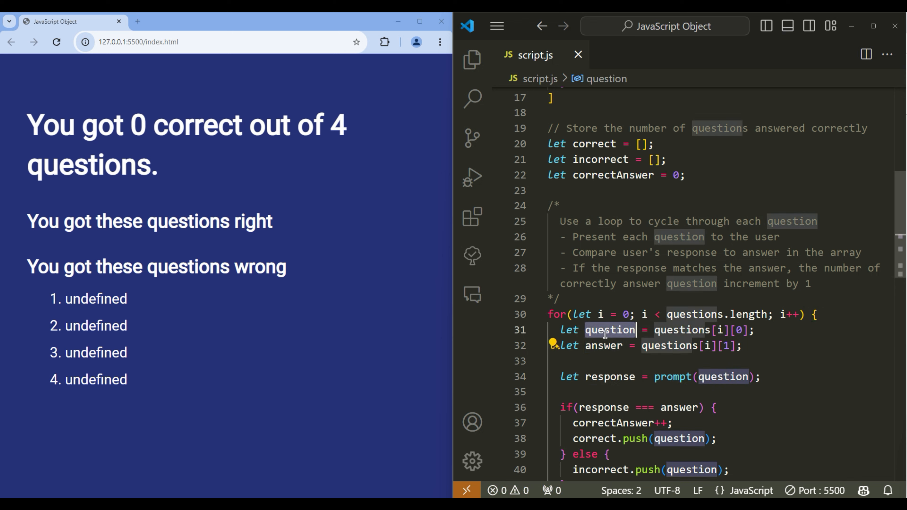
pyautogui.click(754, 330)
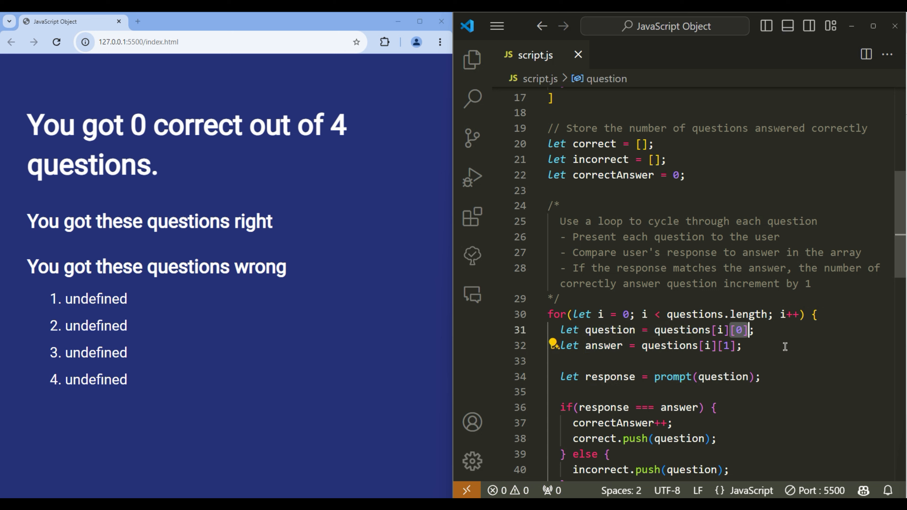
pyautogui.write('.answer')
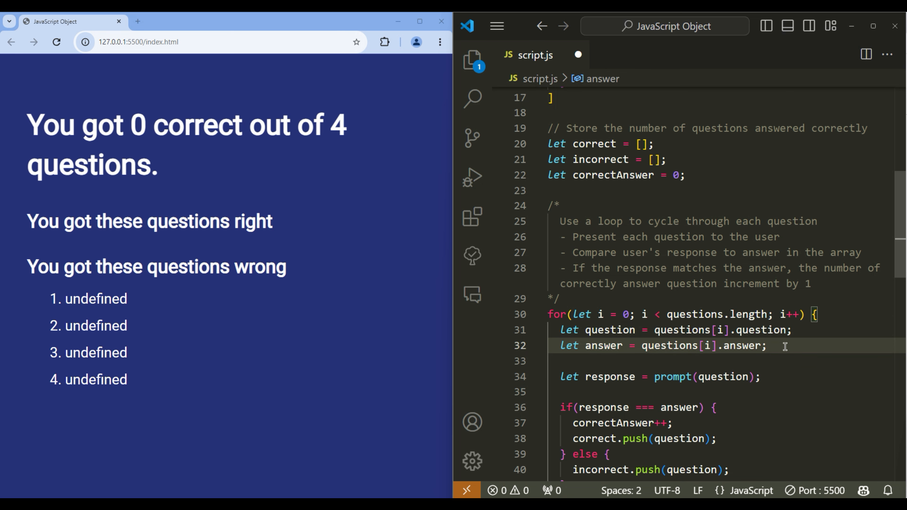
pyautogui.click(768, 346)
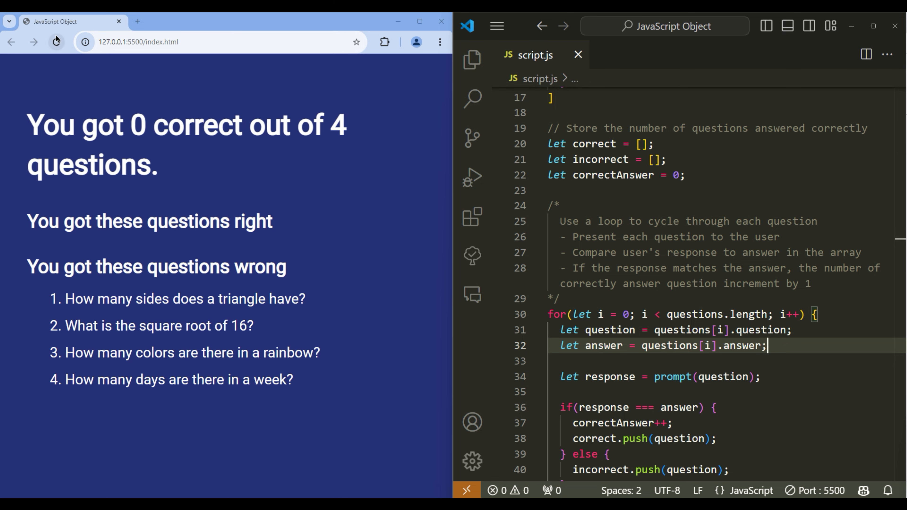
# Reload the quiz and answer its prompts, scoring 3 of 4 correct.
pyautogui.click(56, 42)
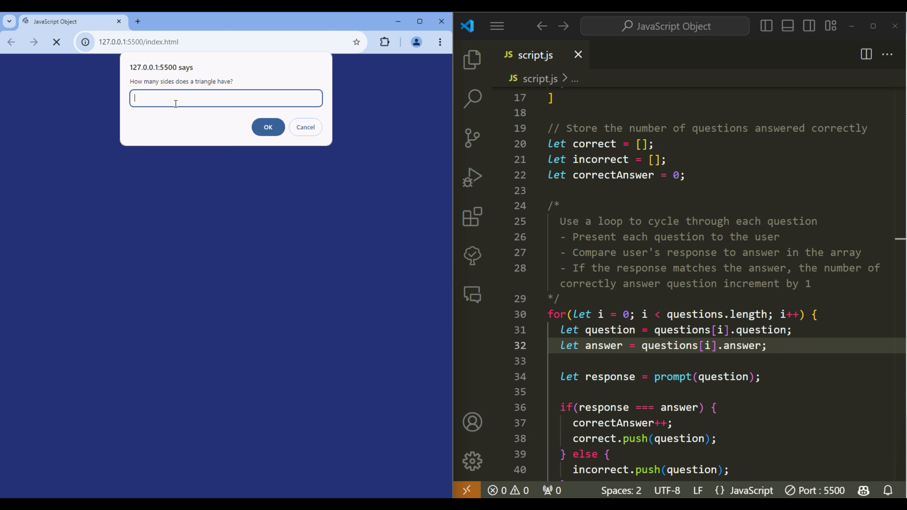
pyautogui.click(268, 127)
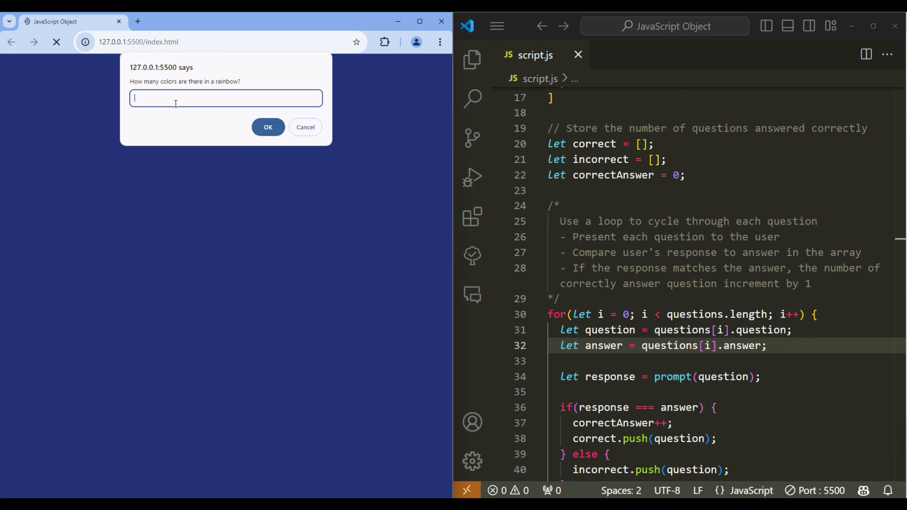
pyautogui.click(268, 127)
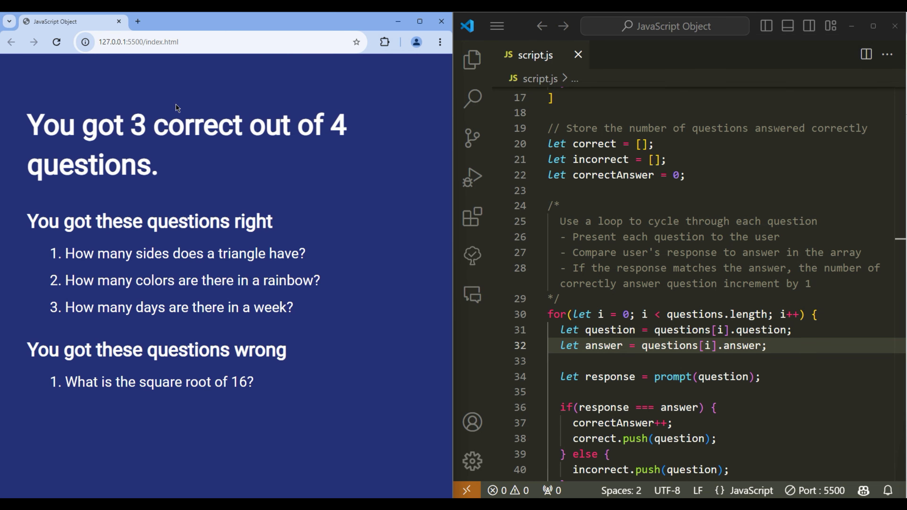